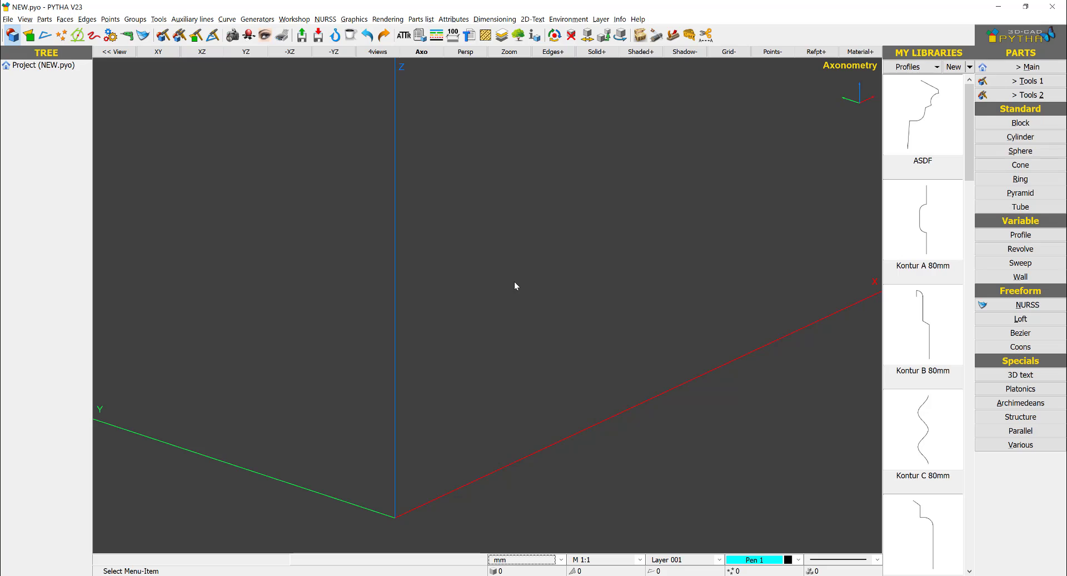
mouse_move(298, 172)
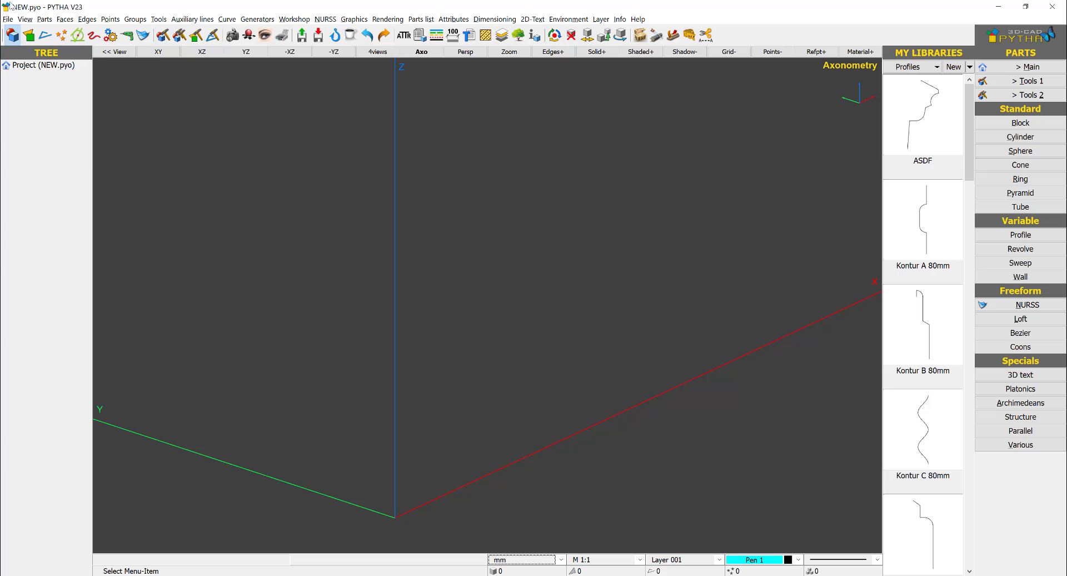
Import the skirting profile DWG (COLUMN 1) from the Desktop into the empty project
left_click(8, 19)
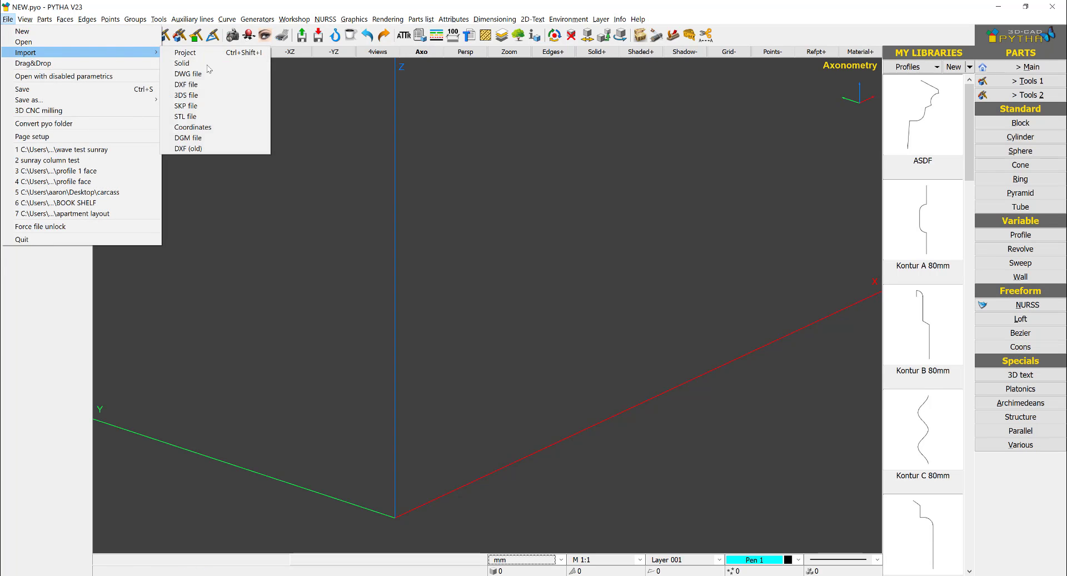
left_click(187, 73)
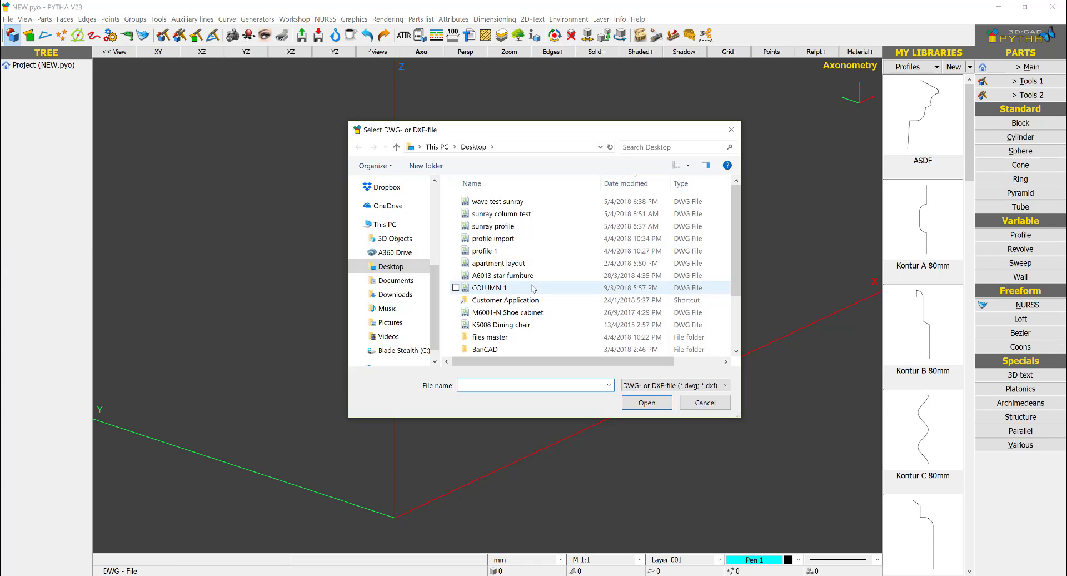
left_click(704, 402)
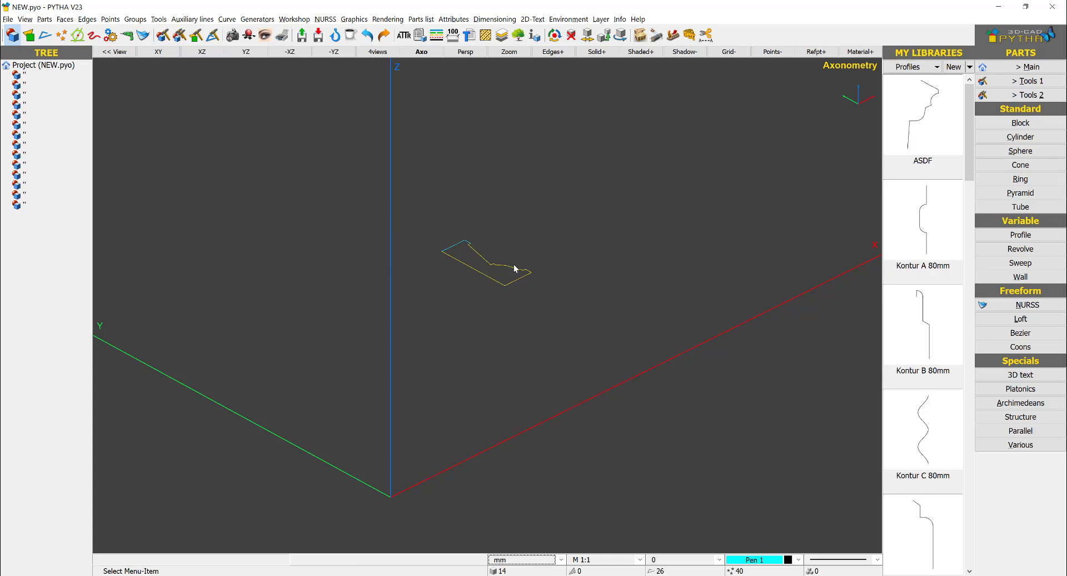
Melt the imported profile's separate line edges into one single part
left_click(1034, 66)
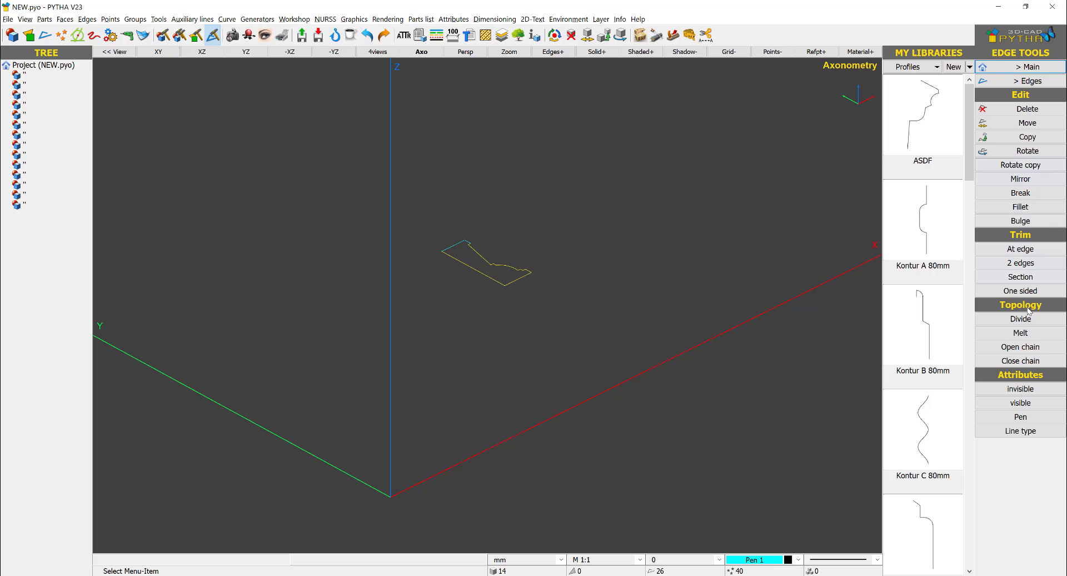
left_click(1019, 360)
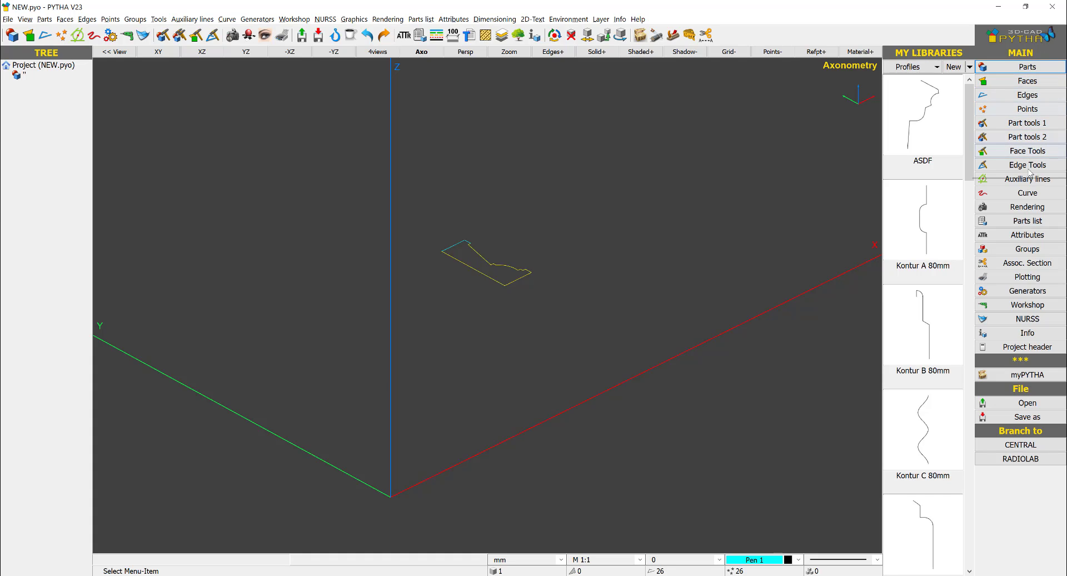
mouse_move(1027, 150)
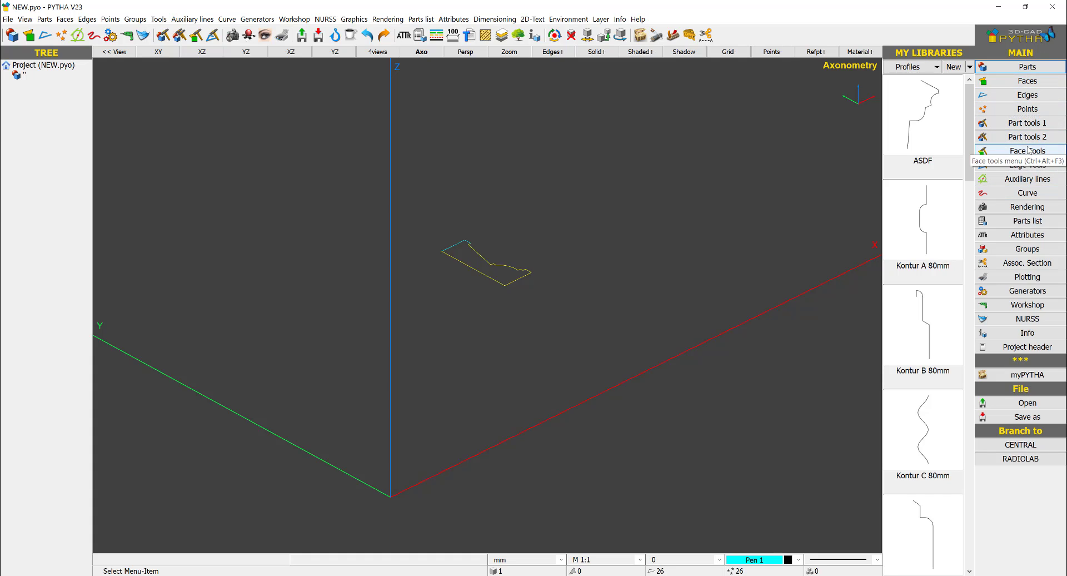
Insert a filled face from the merged COLUMN 1 profile edges
left_click(1027, 150)
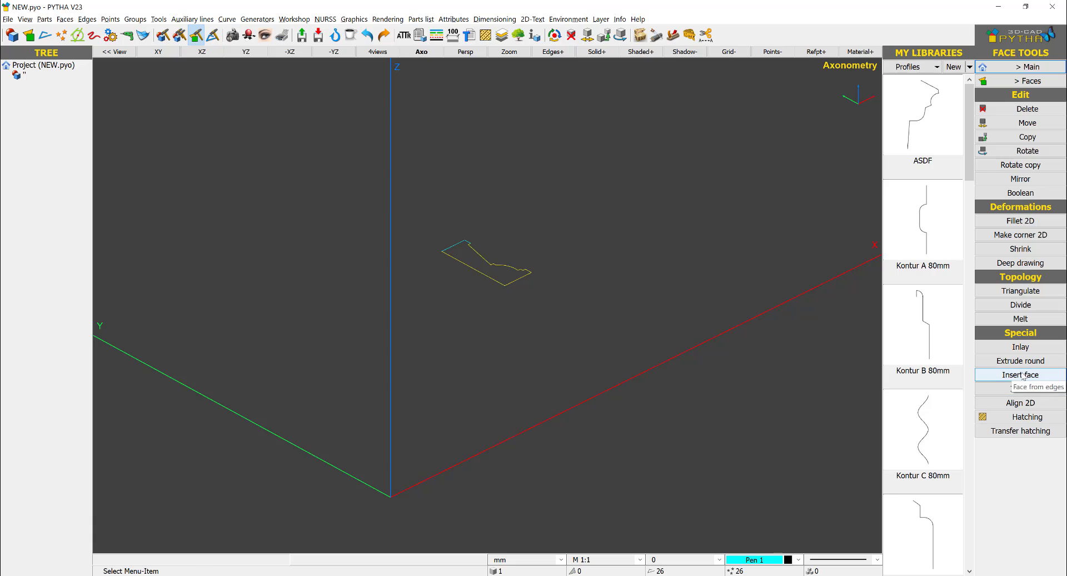
left_click(1021, 375)
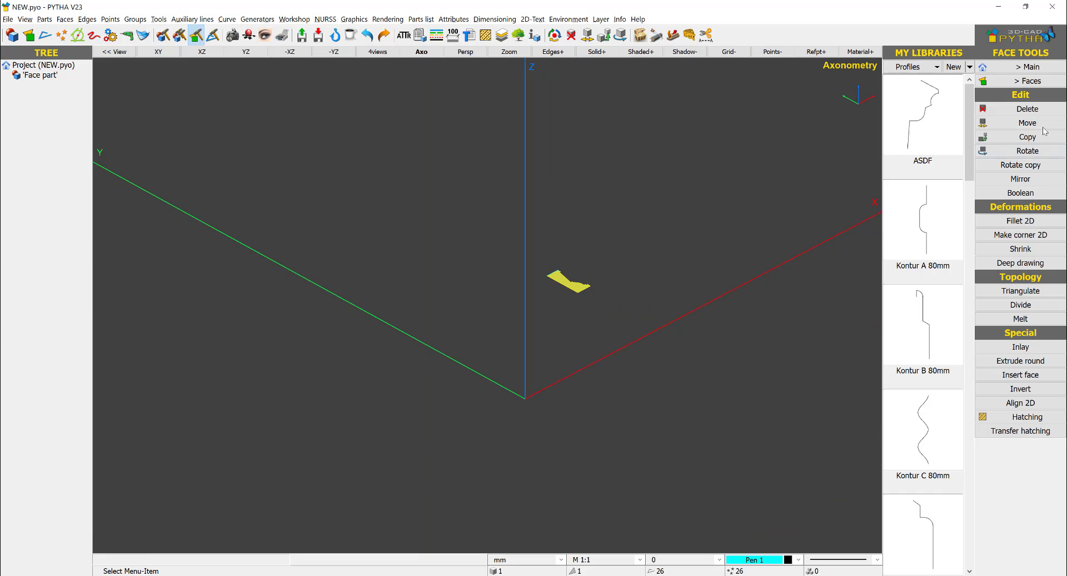
left_click(1020, 67)
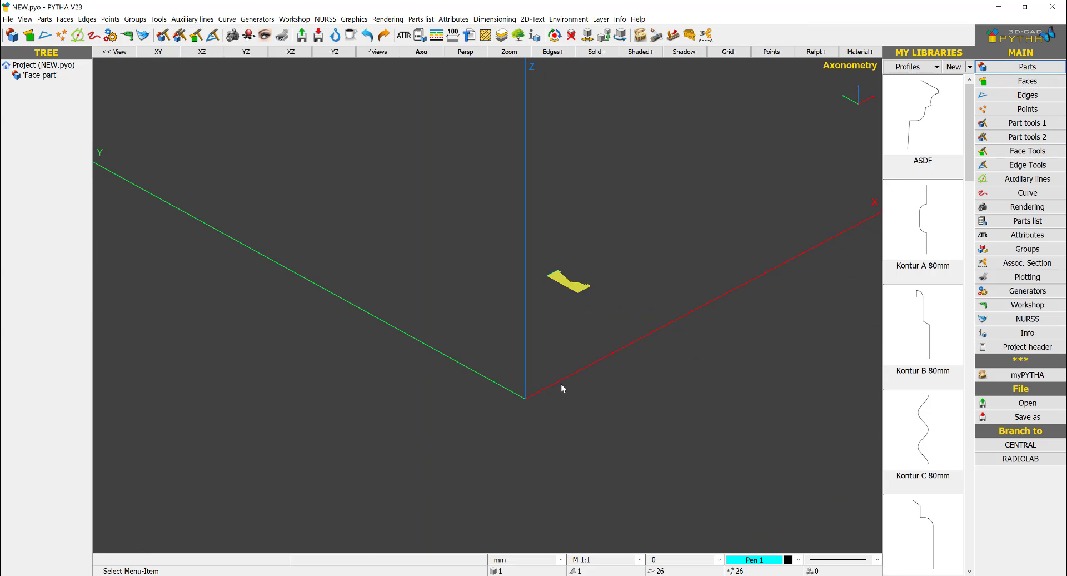
mouse_move(532, 371)
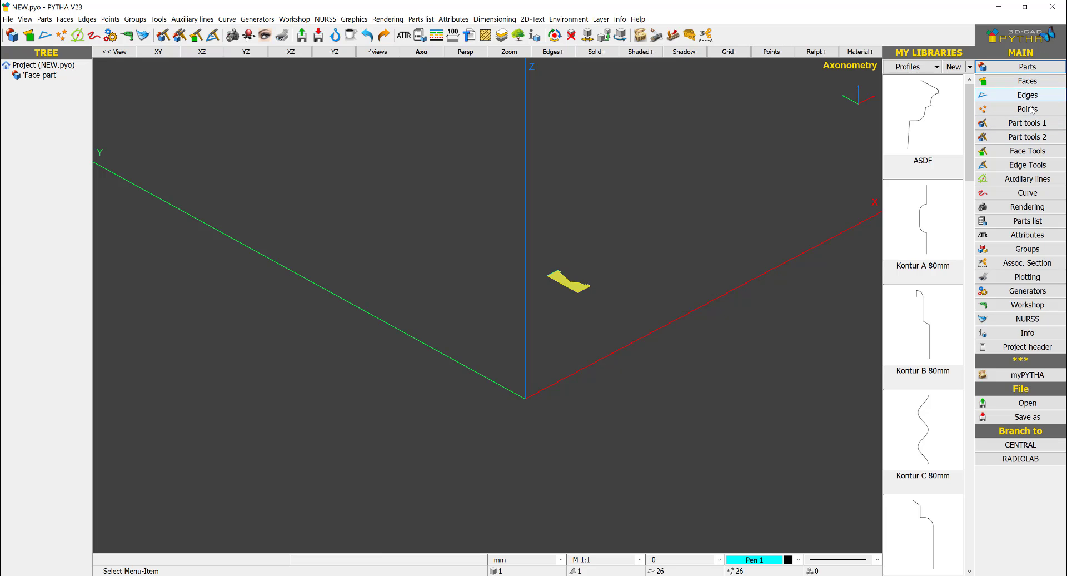
Draw a zig-zag polyline edge beside the profile face as the skirting route
left_click(1027, 94)
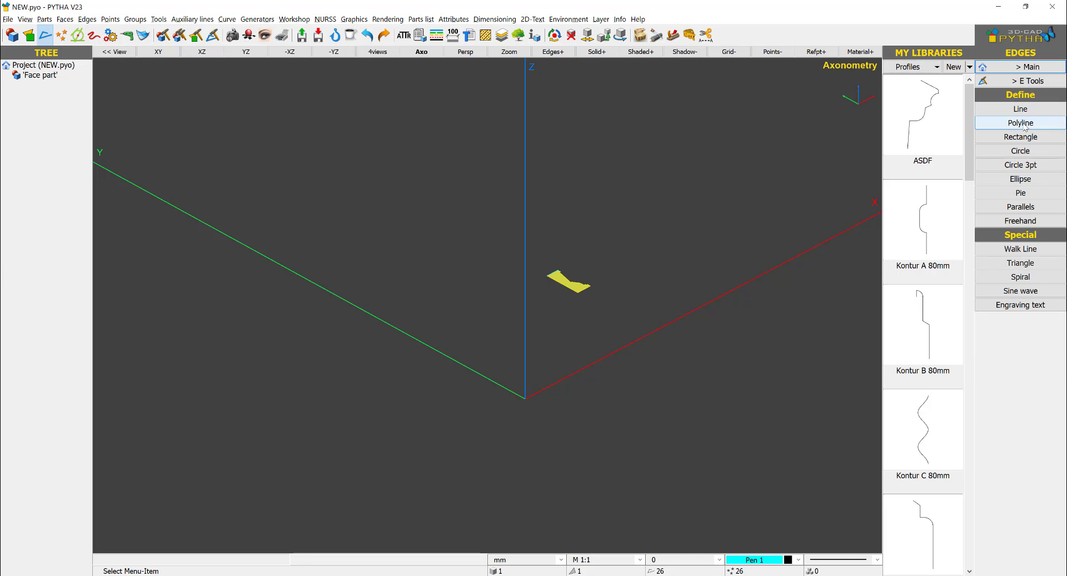
left_click(1020, 123)
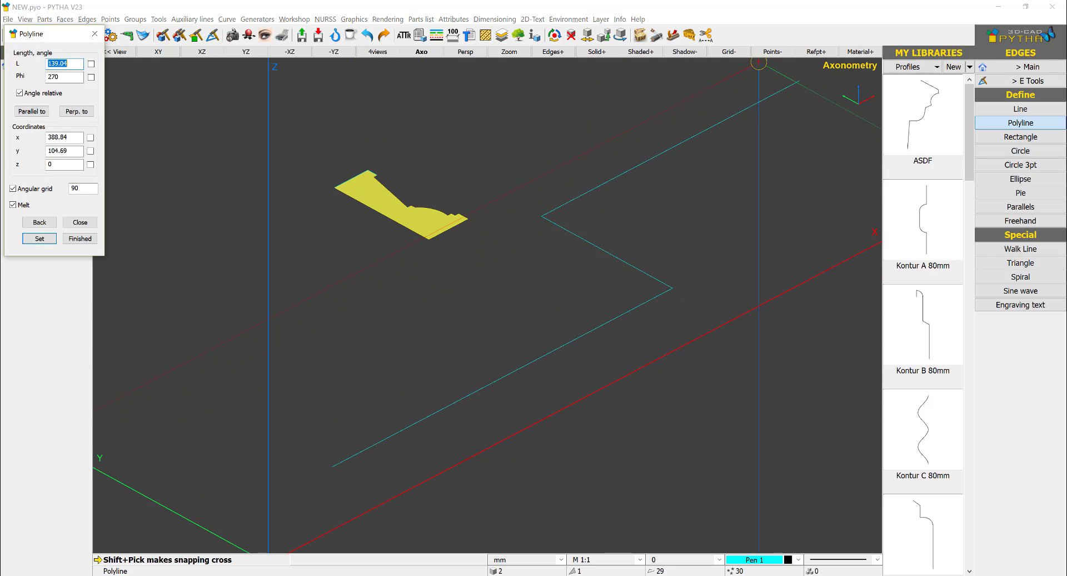
left_click(80, 238)
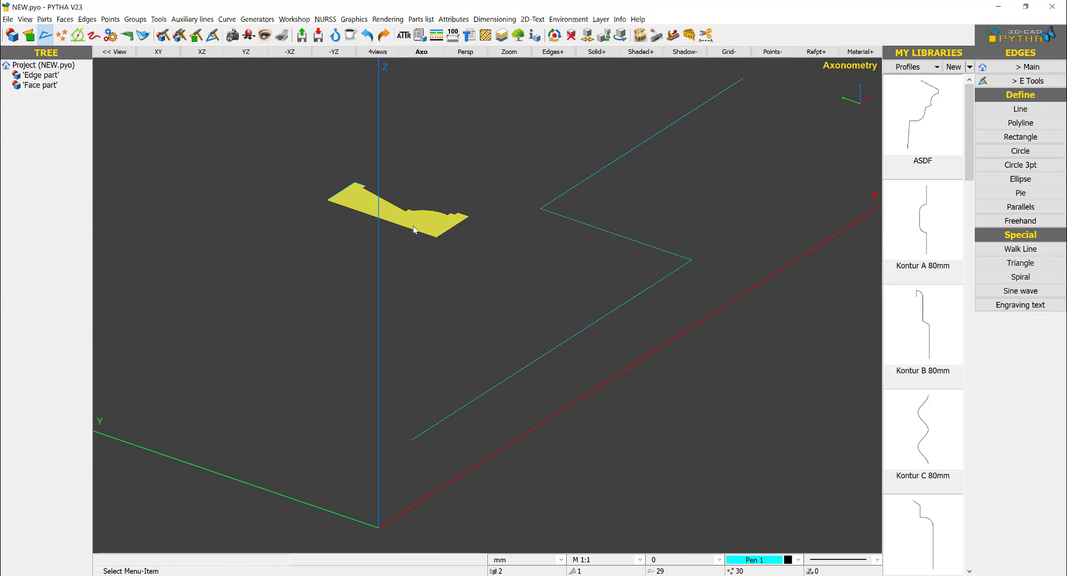
mouse_move(404, 447)
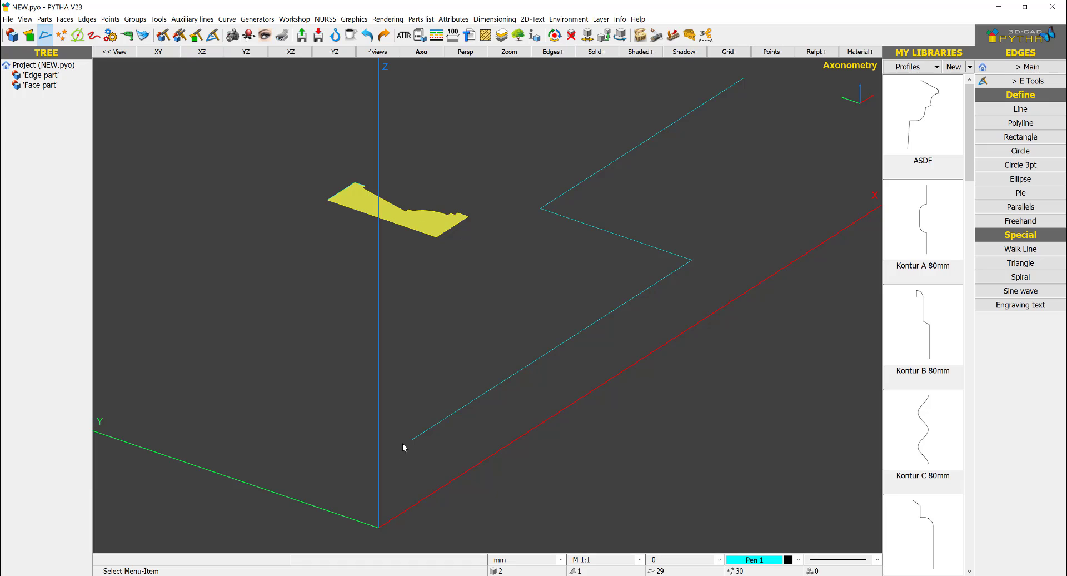
right_click(442, 230)
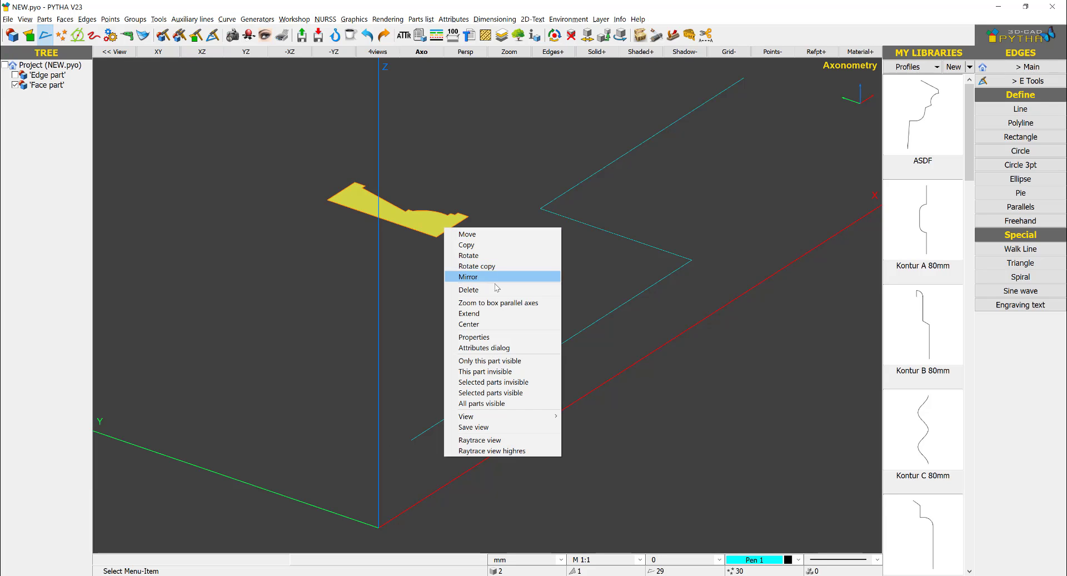
Rotate the profile face upright, then -90° about Z to sit at the path start
left_click(468, 256)
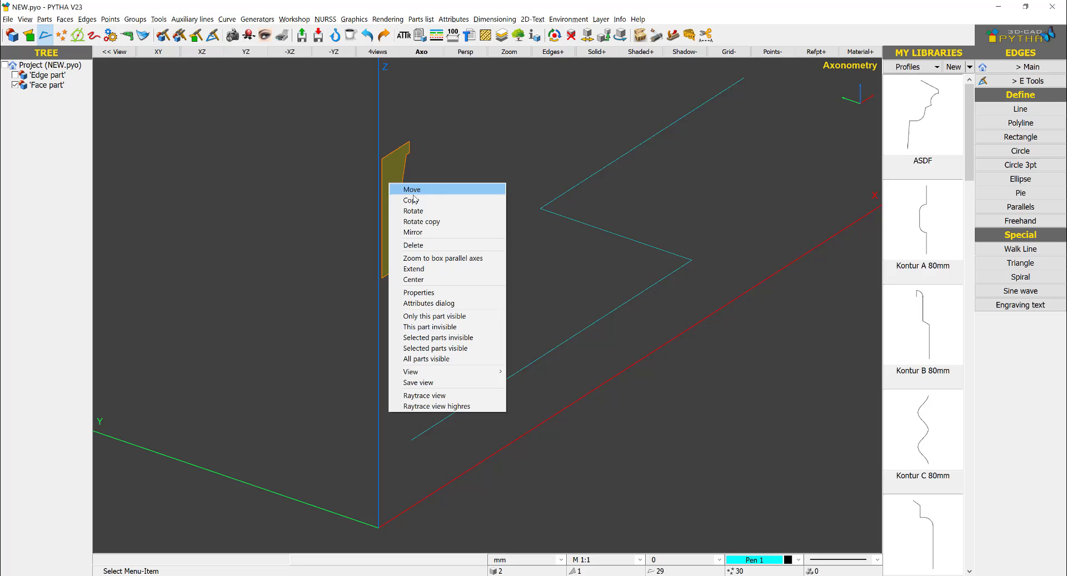
left_click(413, 210)
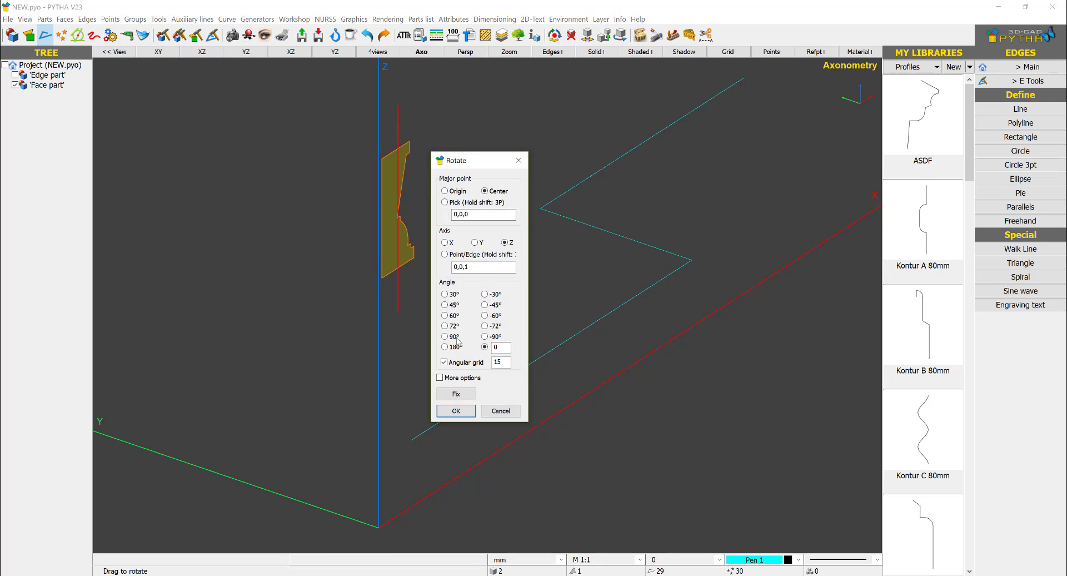
left_click(485, 336)
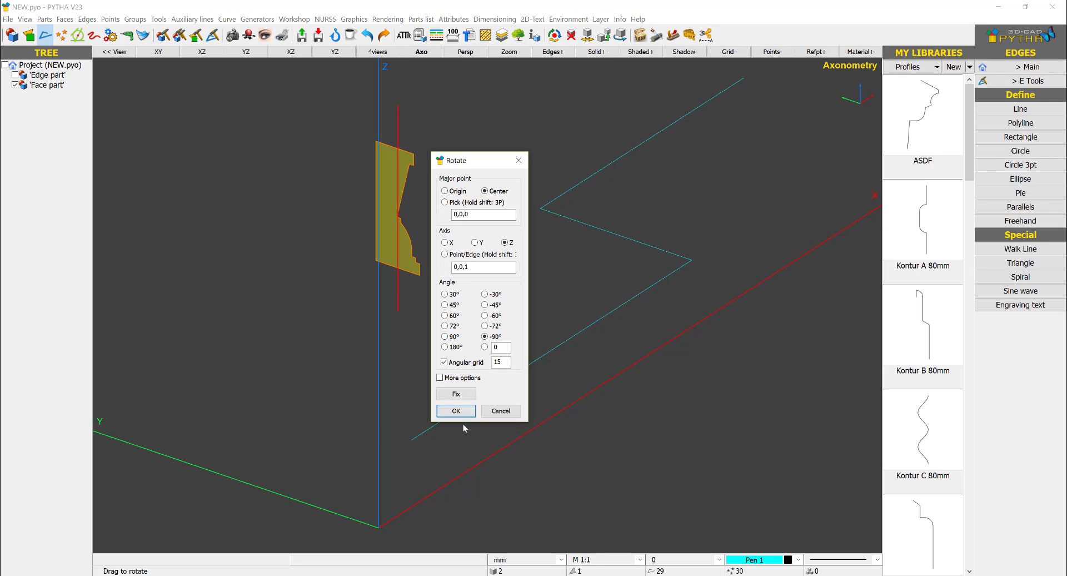
left_click(455, 410)
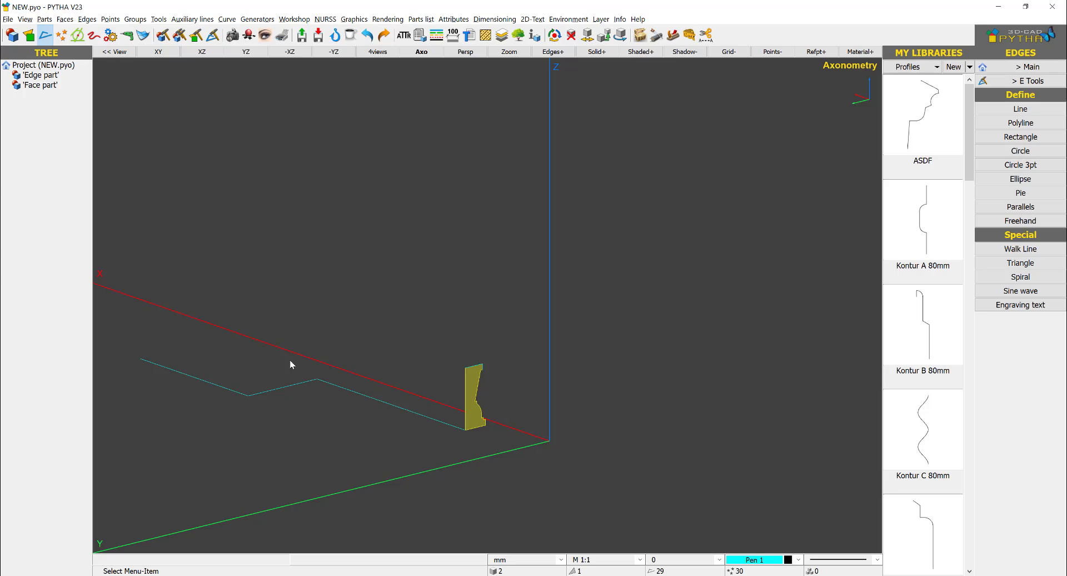
mouse_move(468, 402)
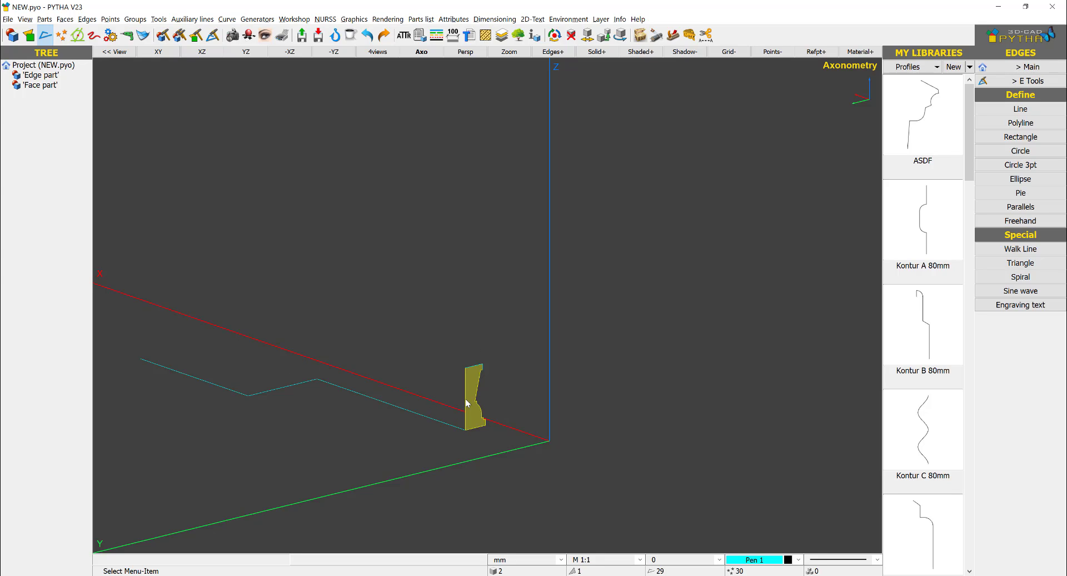
mouse_move(460, 429)
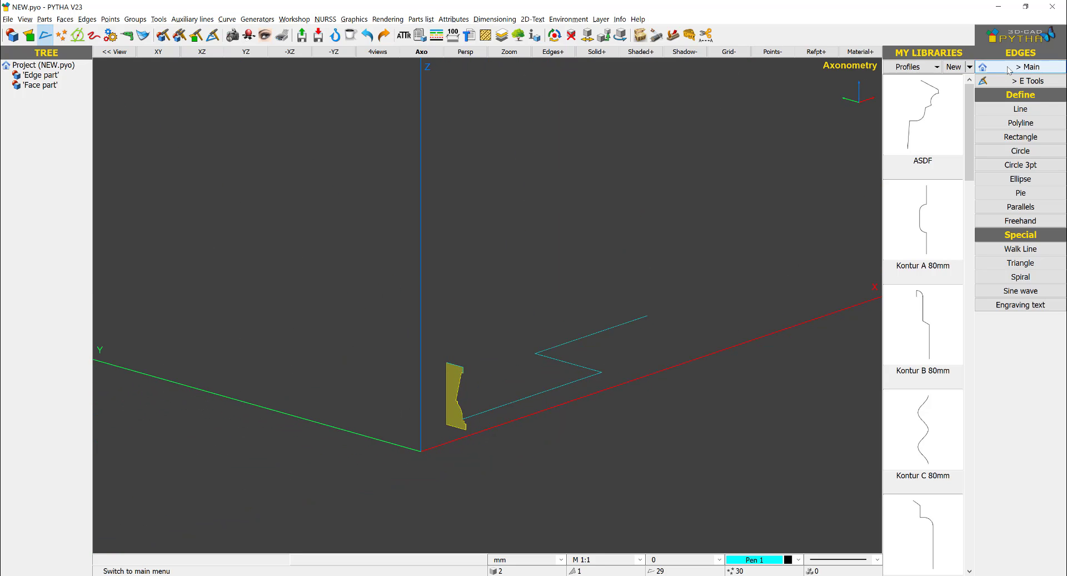
Sweep the profile face as cross section along the polyline edges into the skirting solid
left_click(1020, 65)
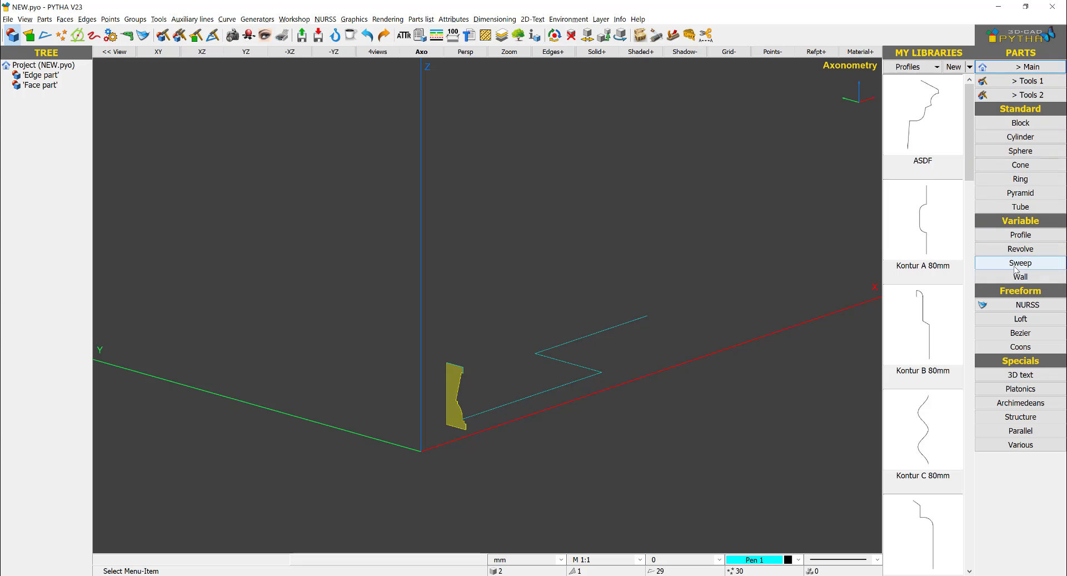
left_click(1021, 263)
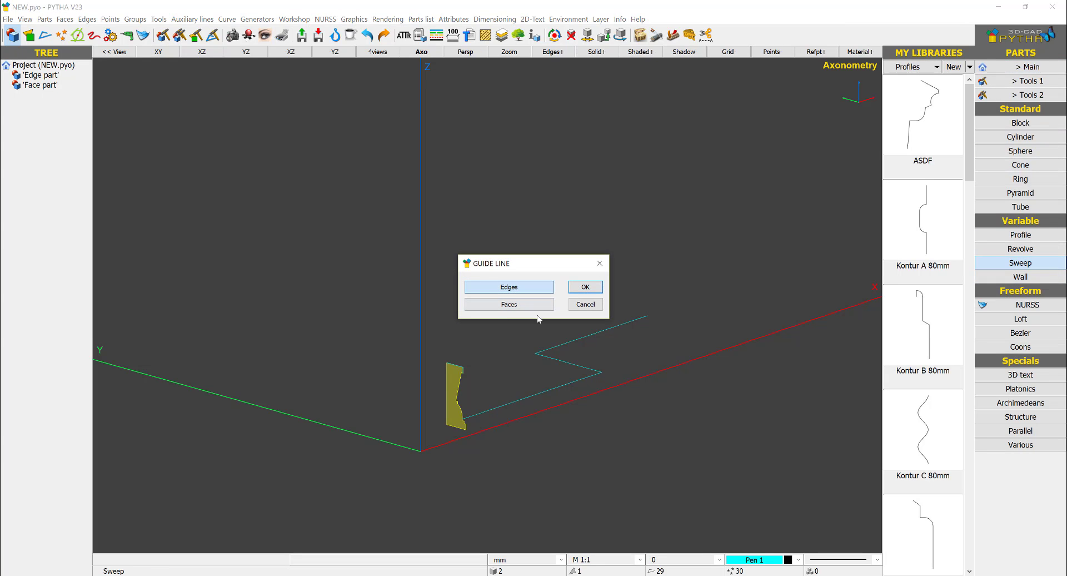
left_click(508, 287)
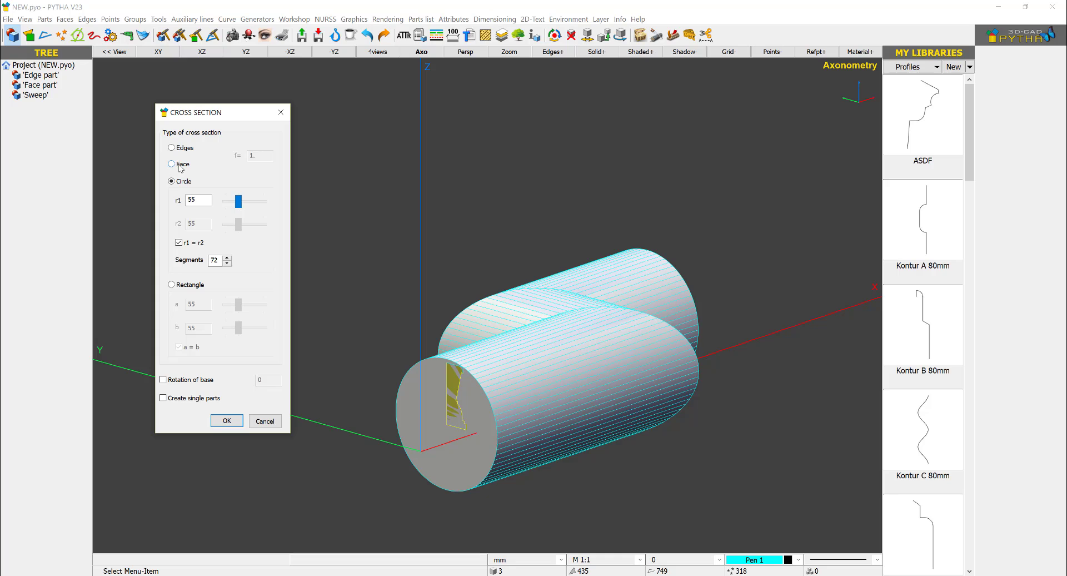
left_click(171, 163)
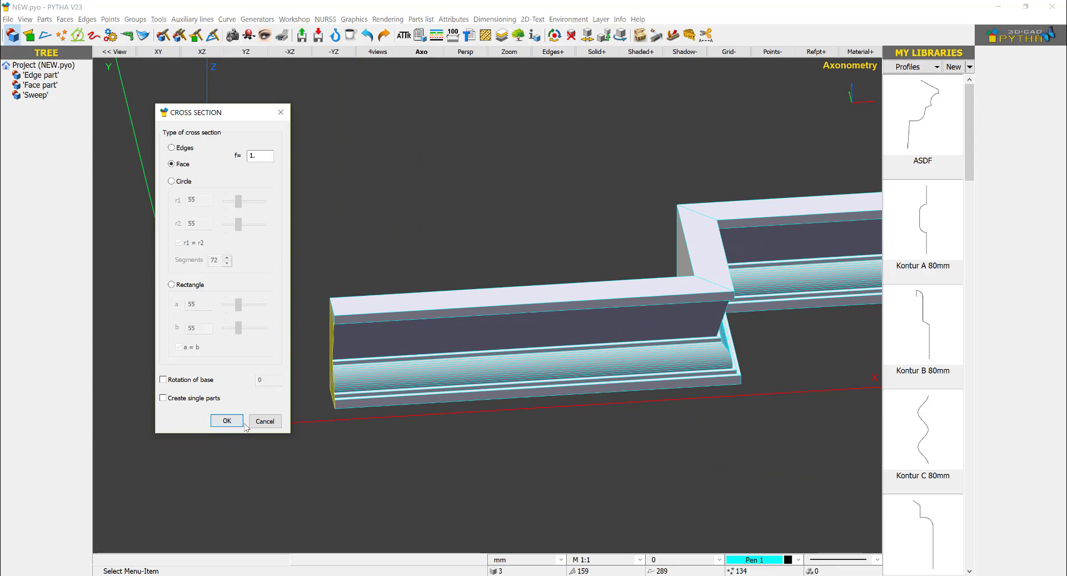
left_click(171, 181)
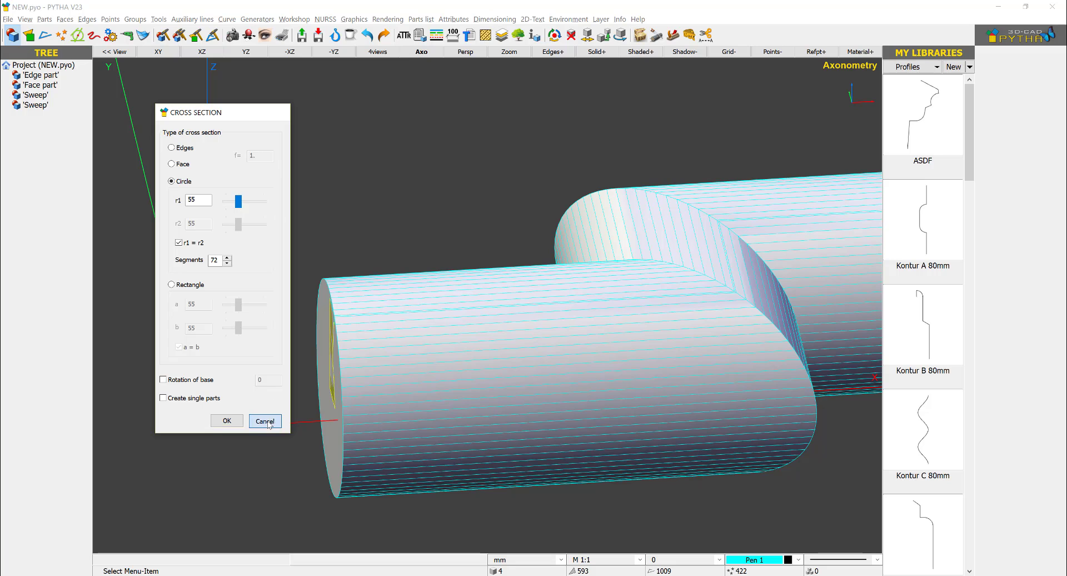
left_click(265, 420)
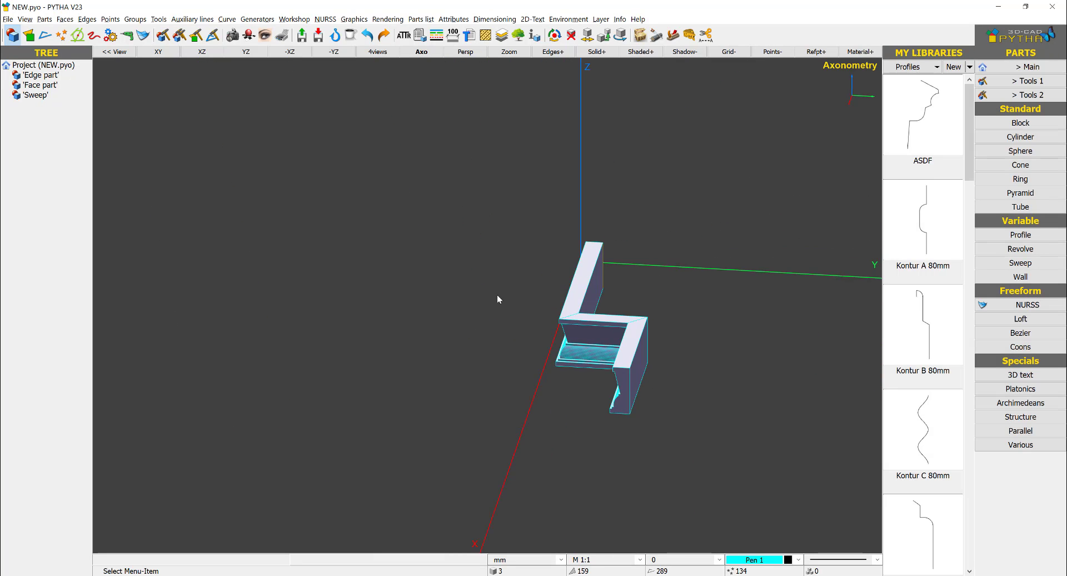